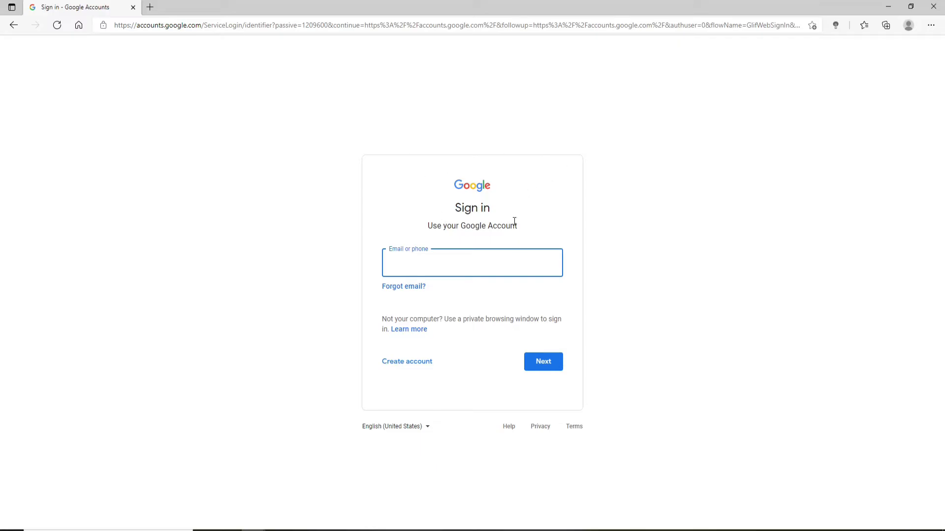
# From the sign-in page, start creating a new Google account for personal use
pyautogui.click(472, 262)
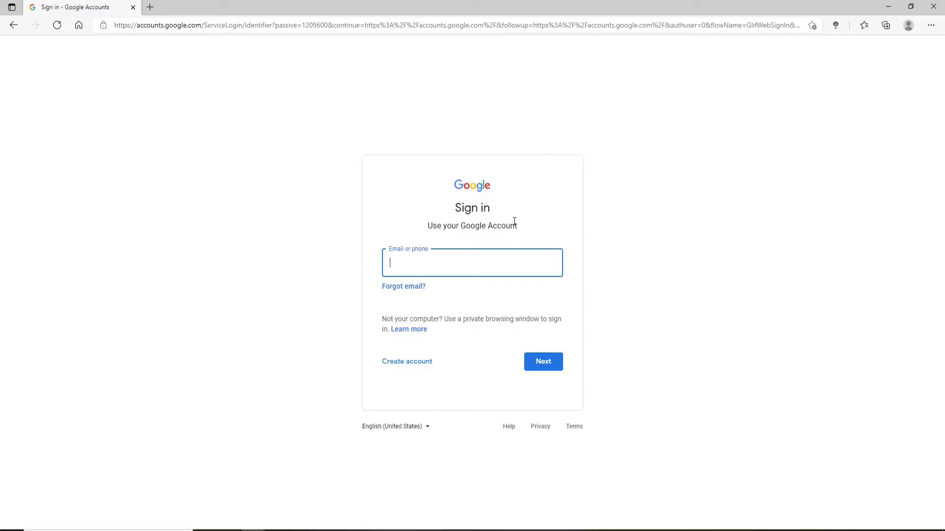
pyautogui.moveTo(459, 184)
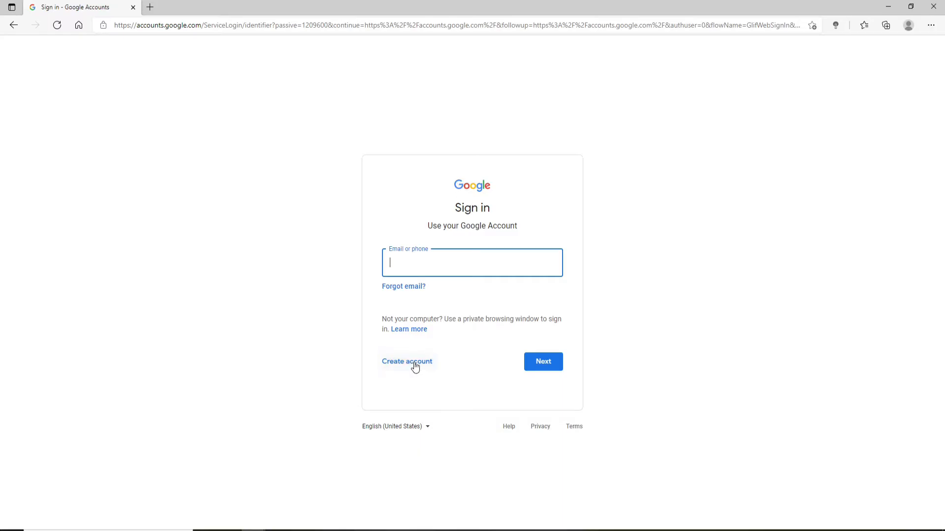
pyautogui.click(407, 361)
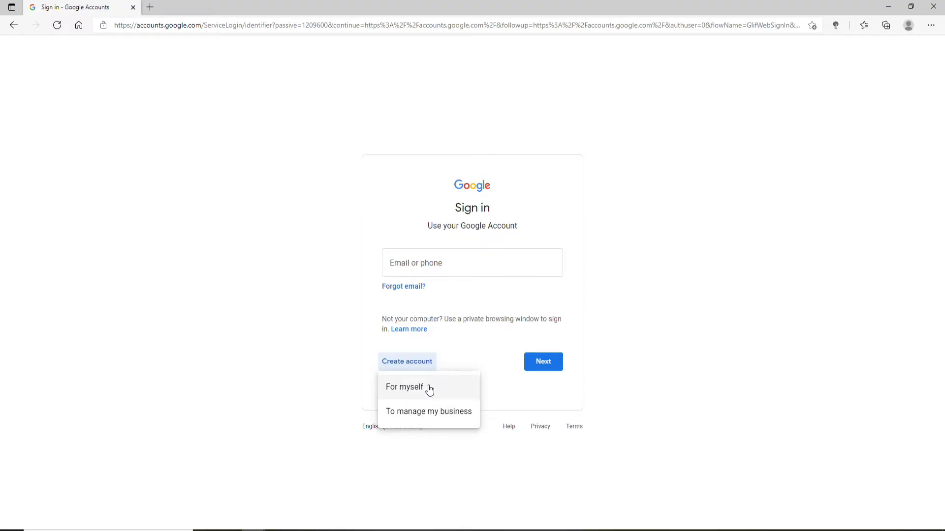
pyautogui.click(404, 387)
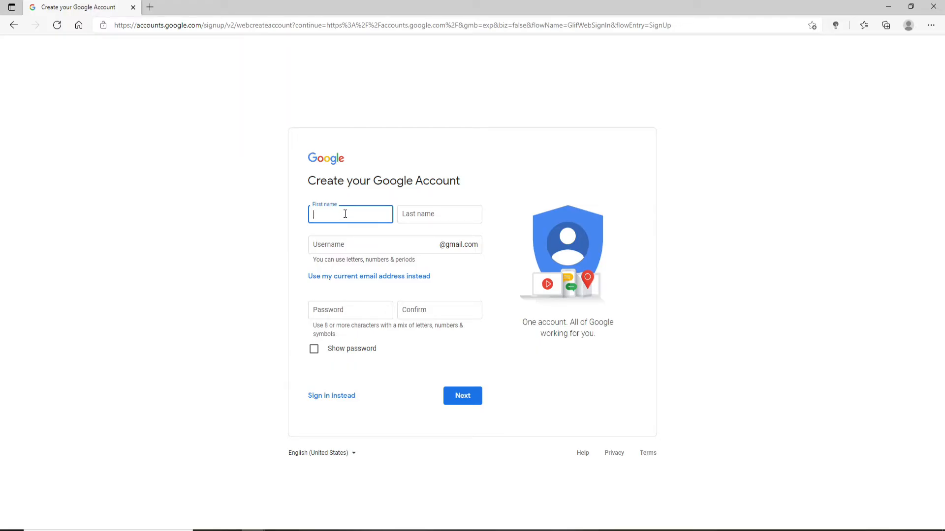
pyautogui.write('dula')
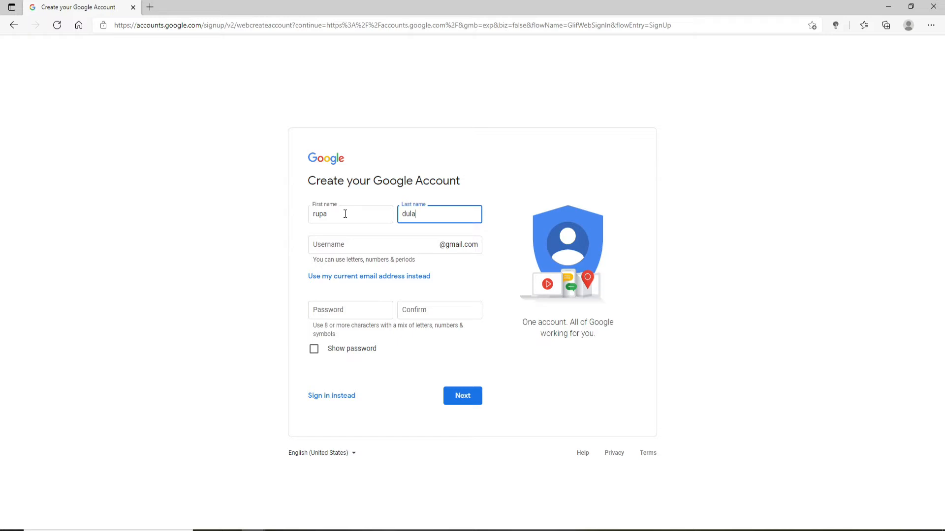
pyautogui.click(375, 244)
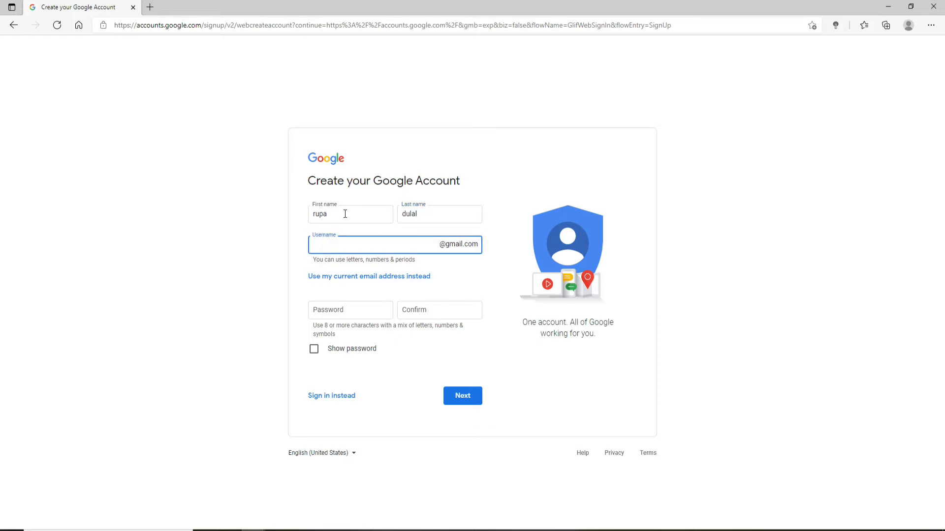
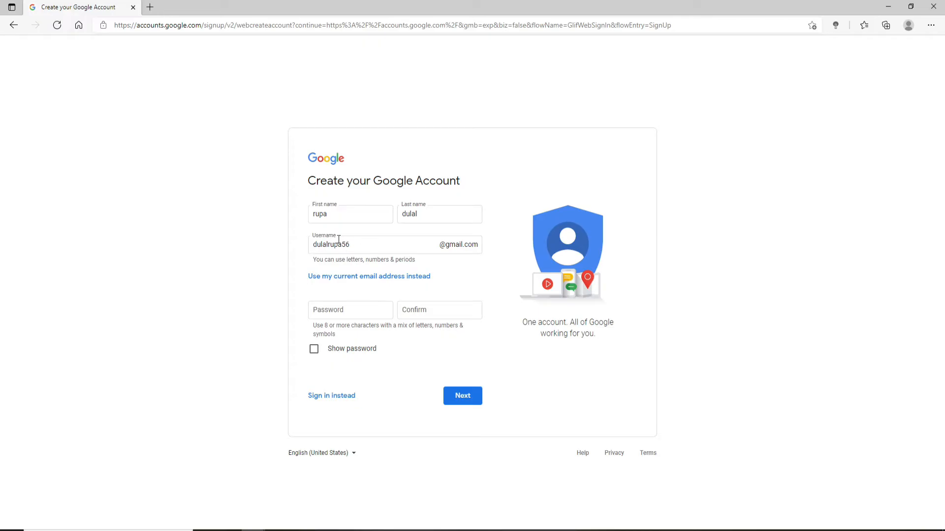
pyautogui.click(350, 310)
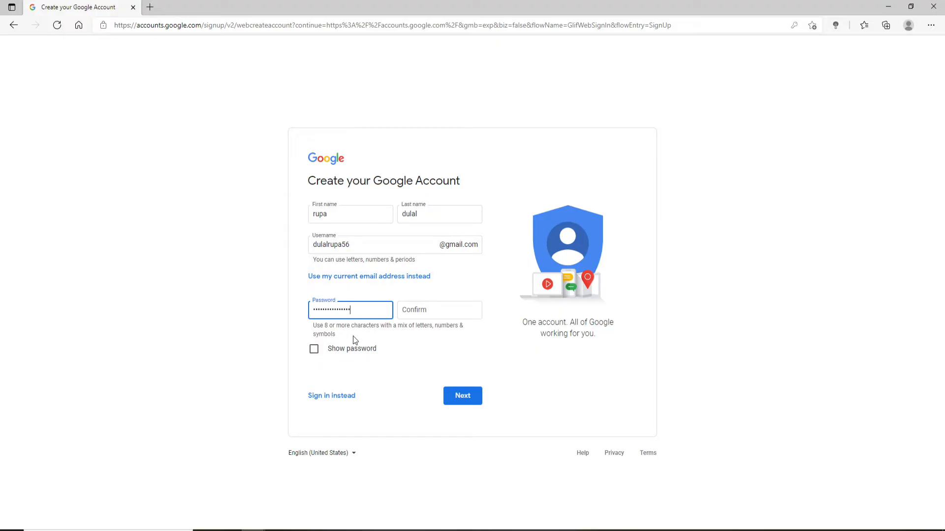
pyautogui.moveTo(386, 336)
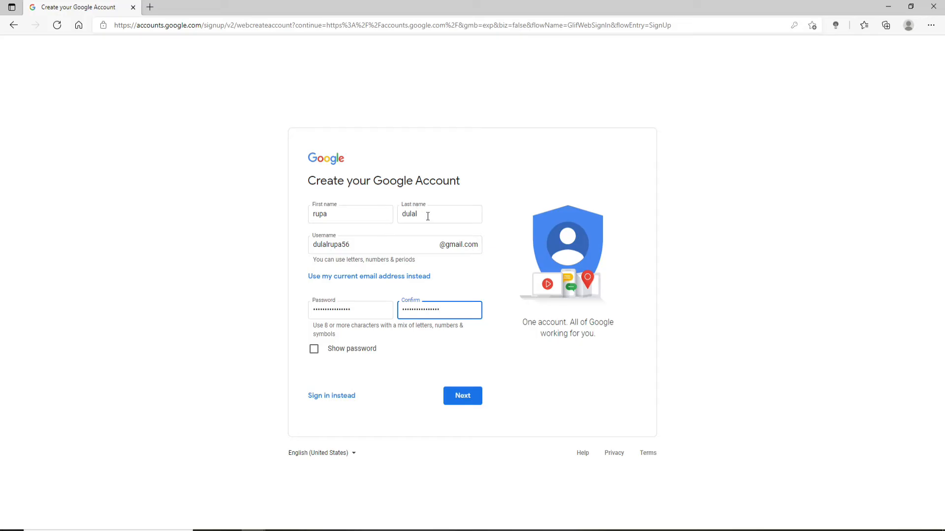
pyautogui.moveTo(463, 396)
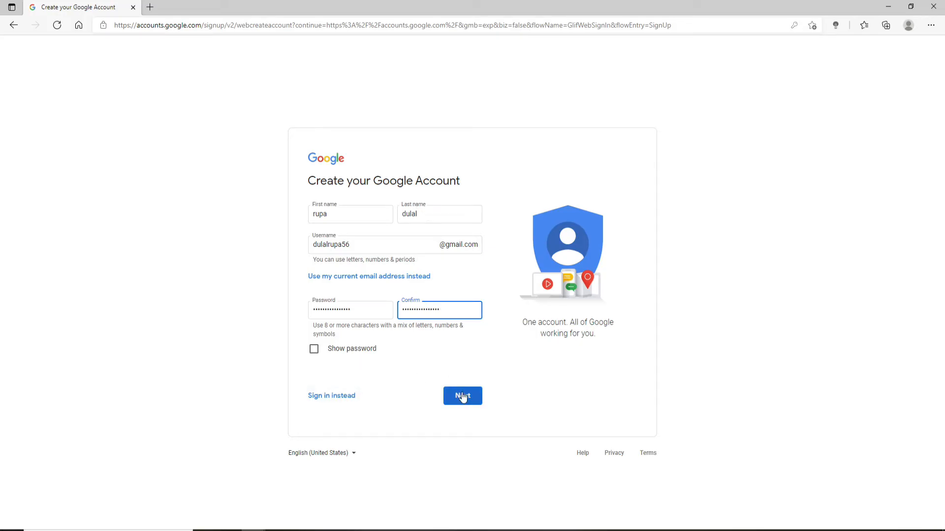
pyautogui.click(463, 396)
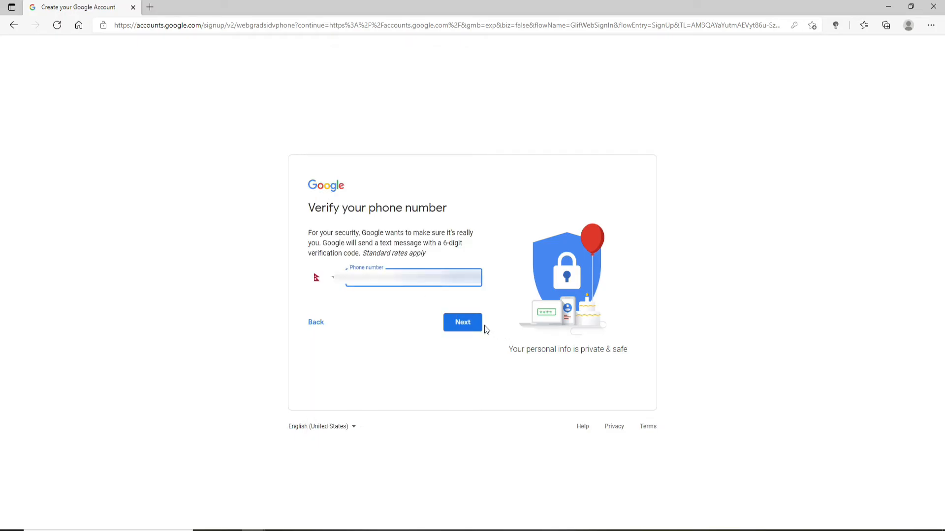
pyautogui.click(462, 322)
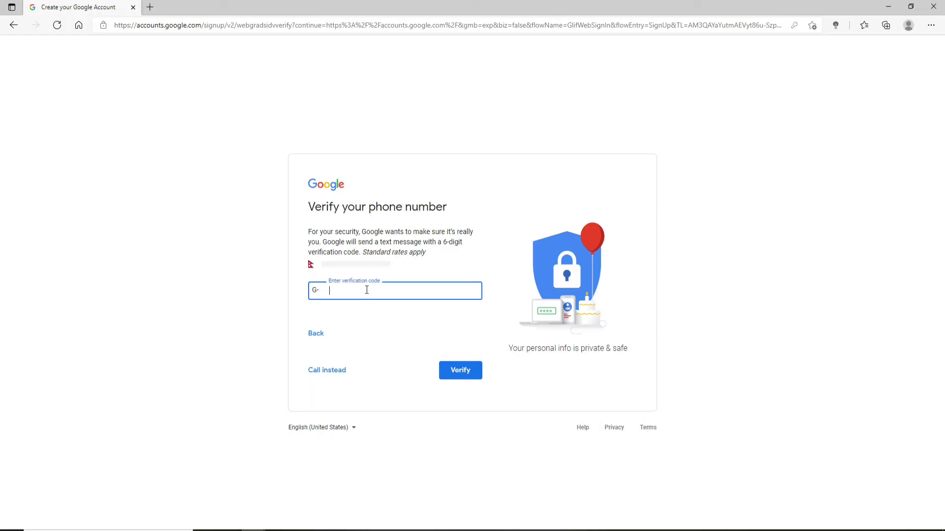
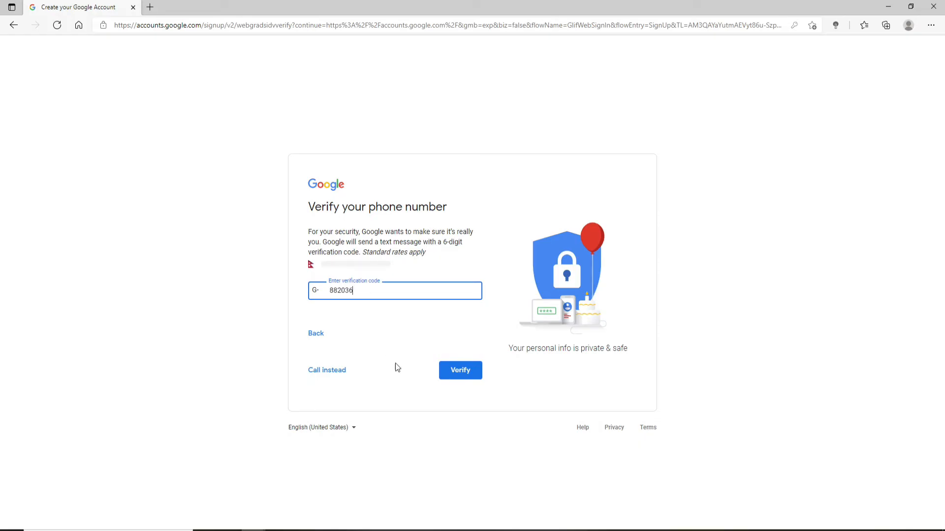
pyautogui.click(460, 370)
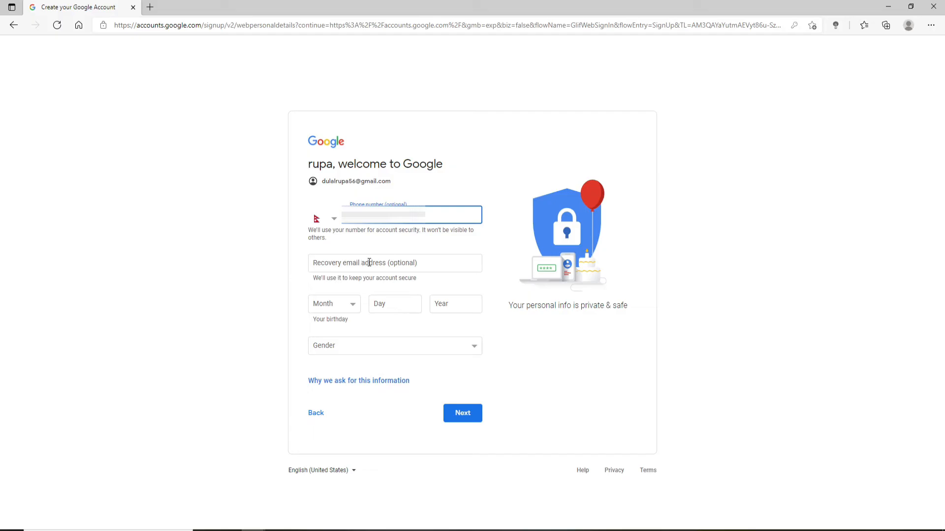
pyautogui.click(394, 263)
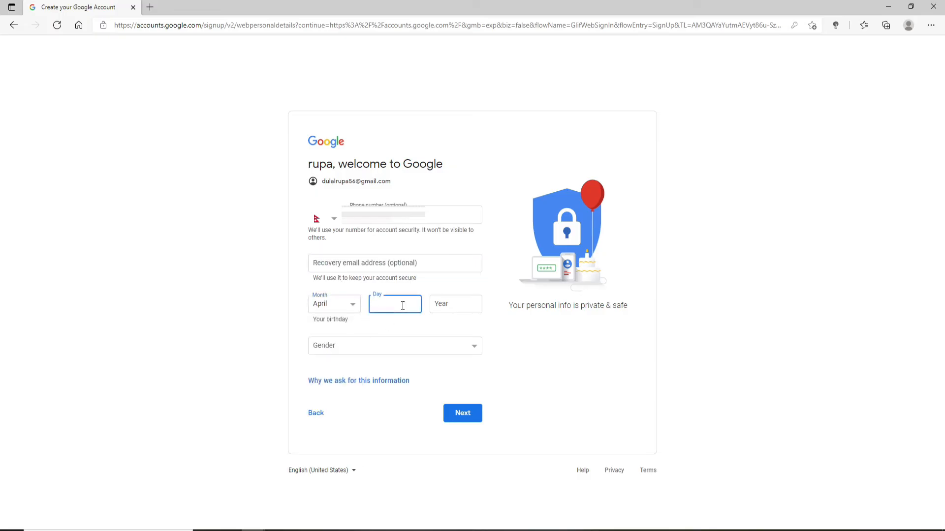
# Submit birthday April 15, 1994 and gender Female, and agree to the terms
pyautogui.write('15')
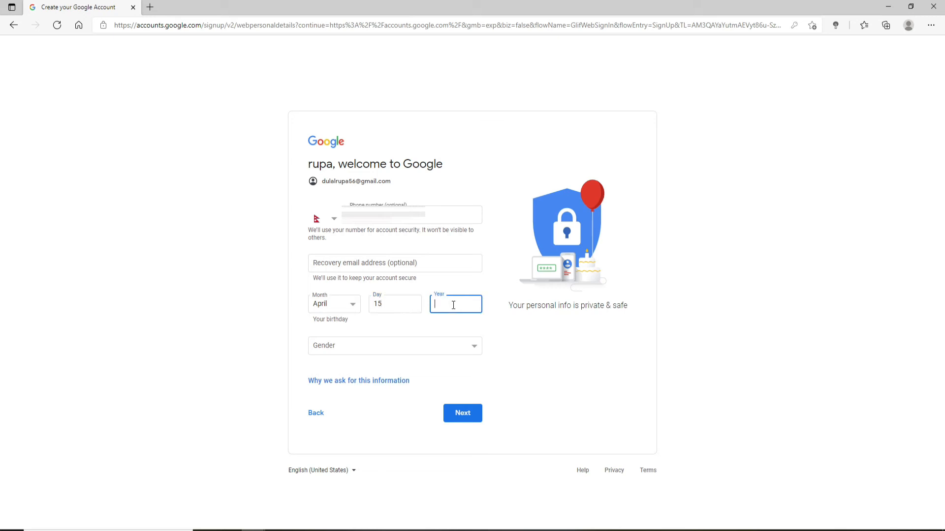
pyautogui.write('1994')
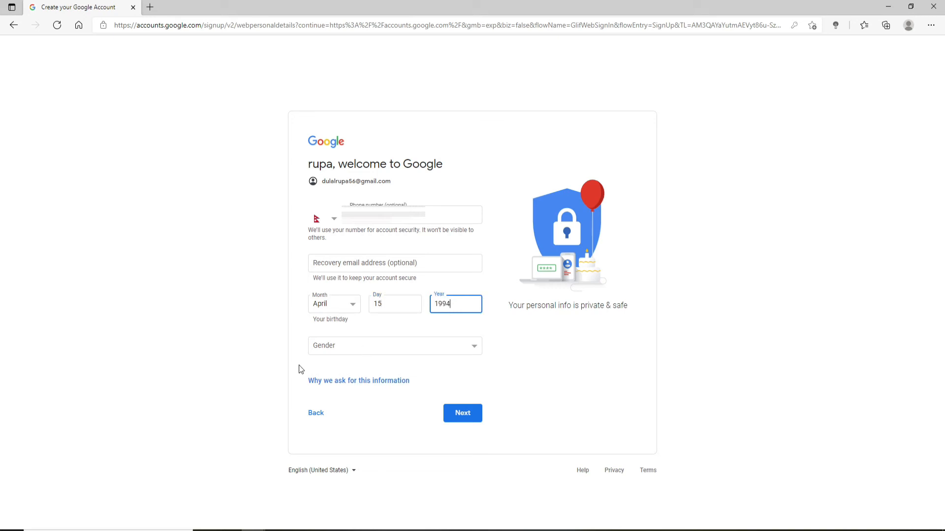
pyautogui.click(395, 346)
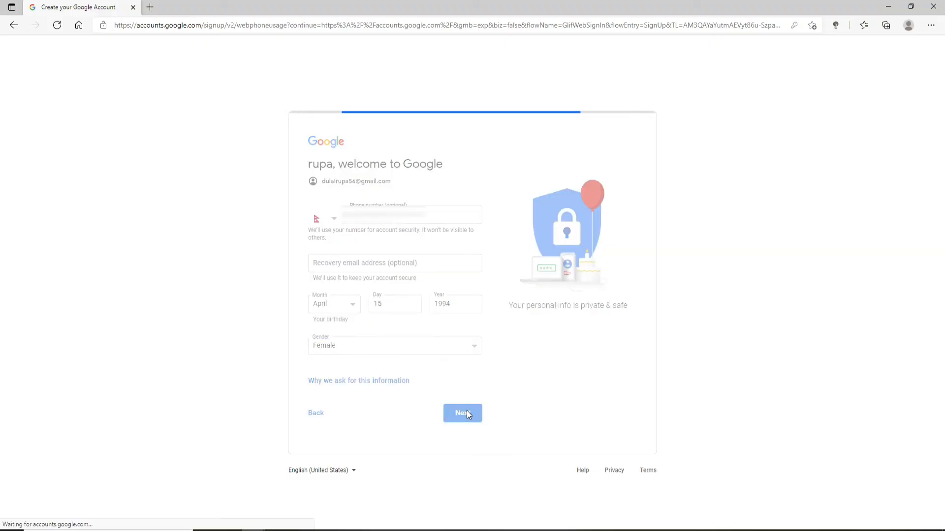
pyautogui.click(462, 414)
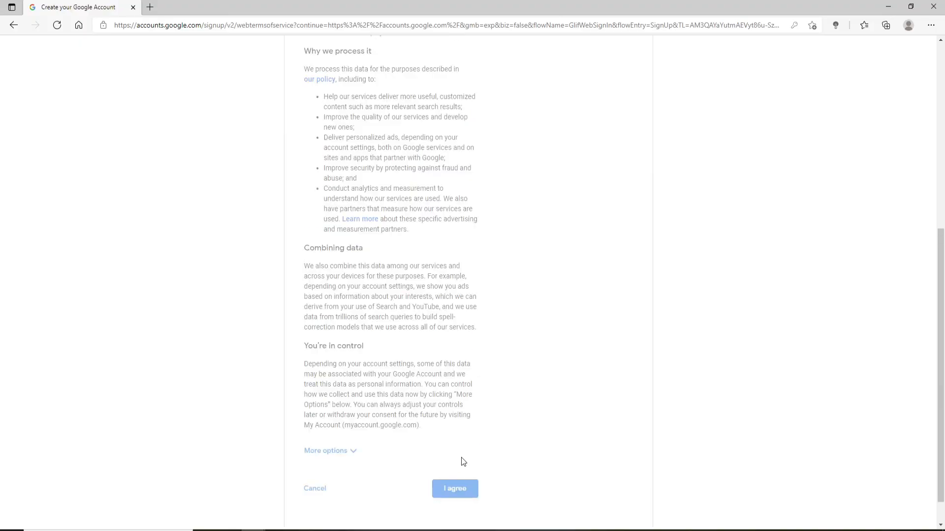
pyautogui.click(454, 489)
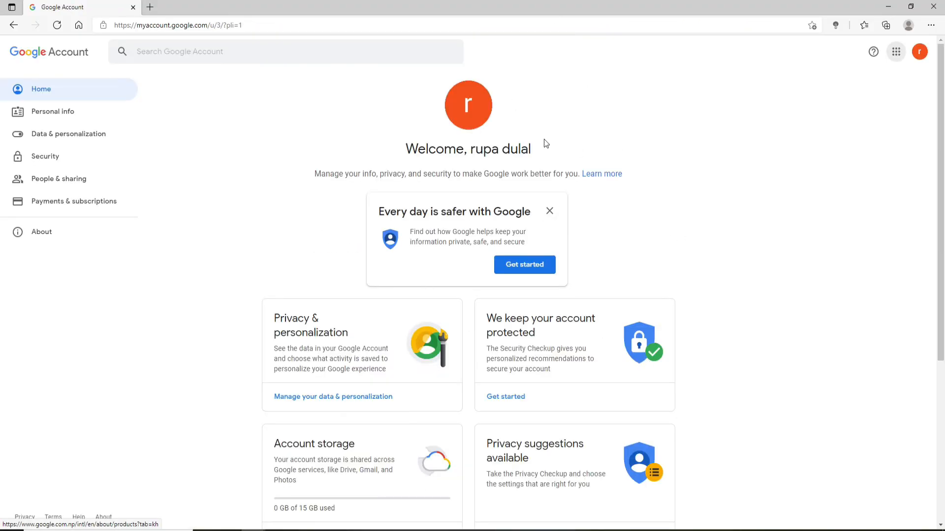
# Open Gmail from the Google apps grid, then close the browser window
pyautogui.click(895, 51)
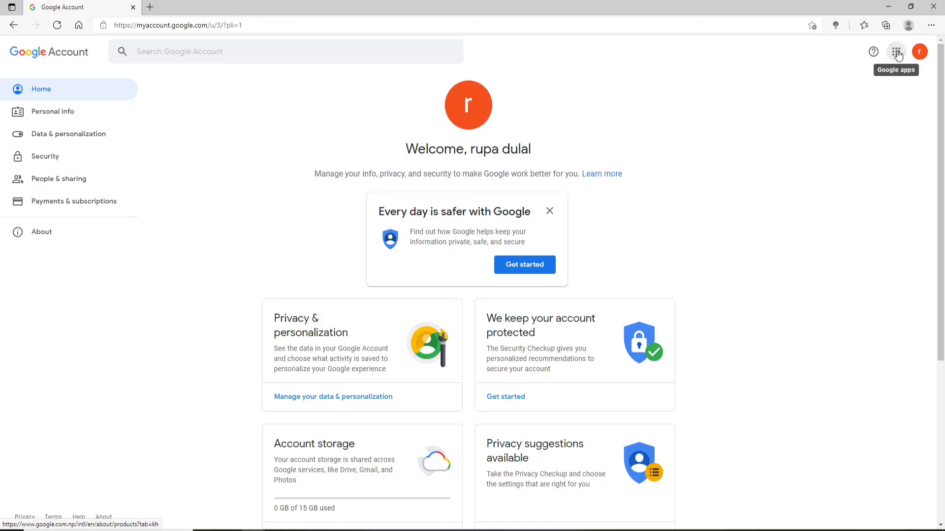
pyautogui.click(896, 52)
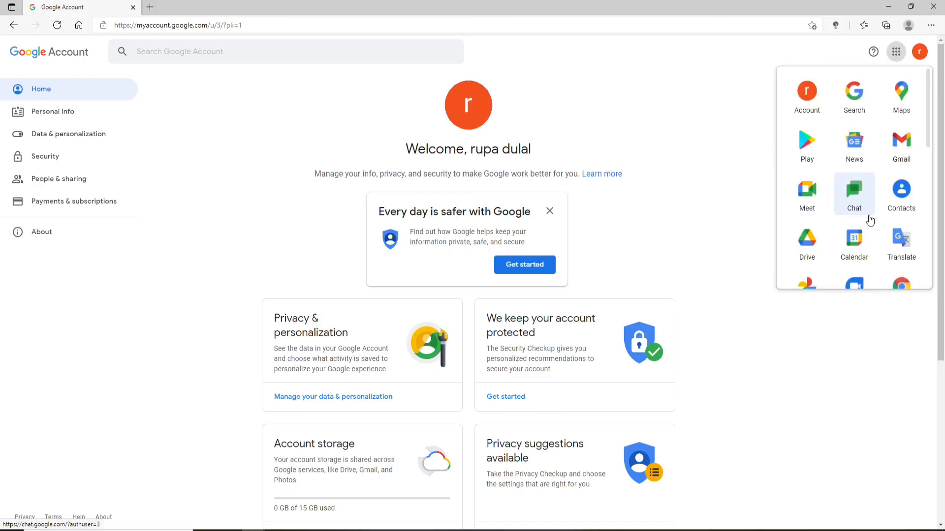
pyautogui.click(853, 190)
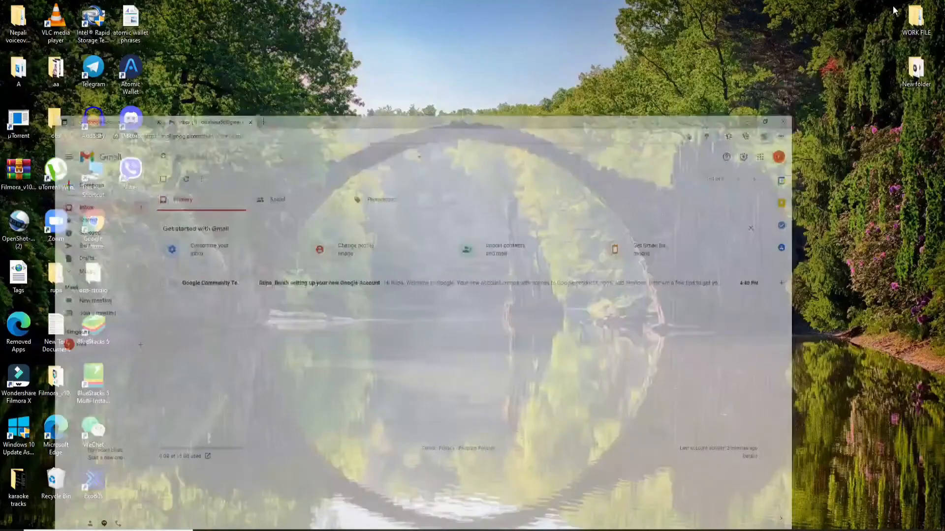
pyautogui.click(780, 121)
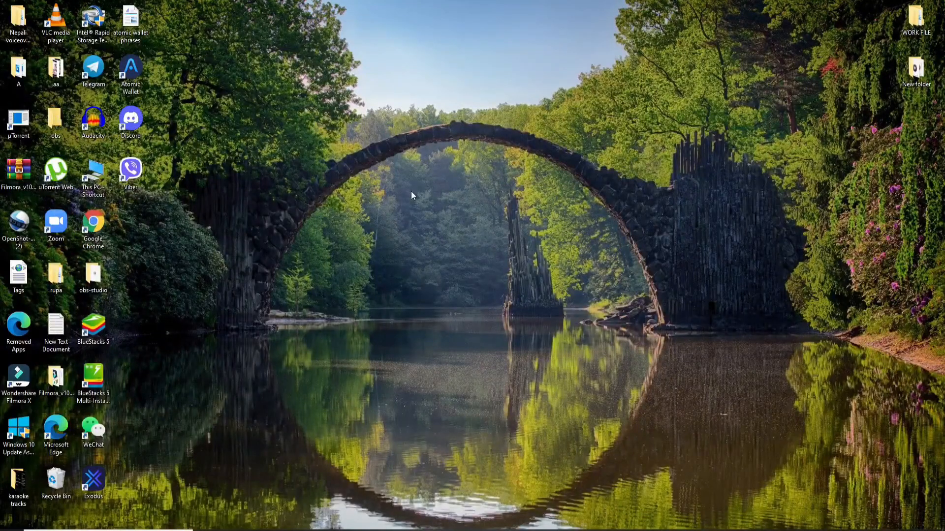